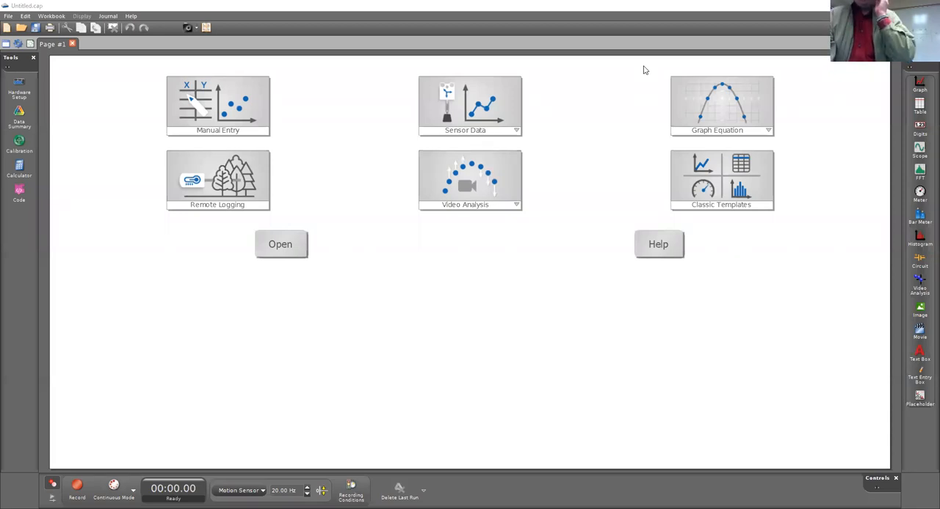
mouse_move(528, 74)
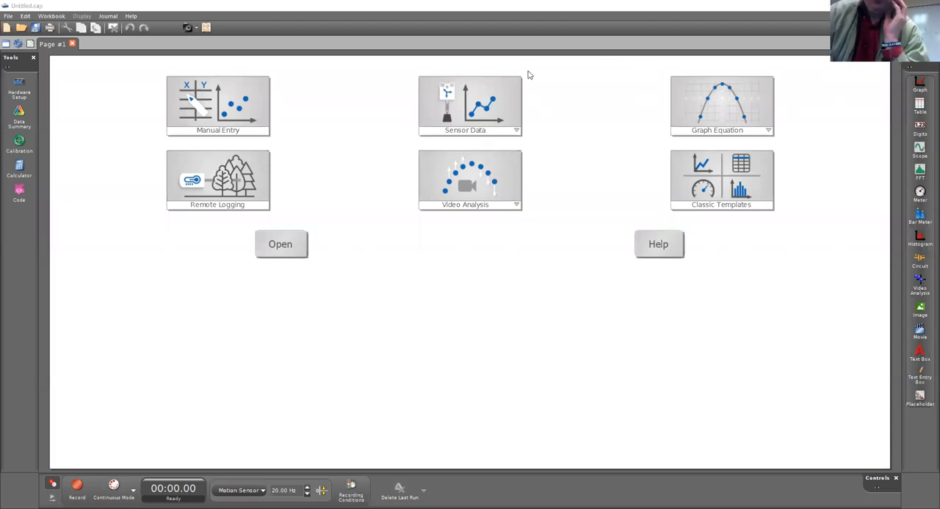
mouse_move(717, 179)
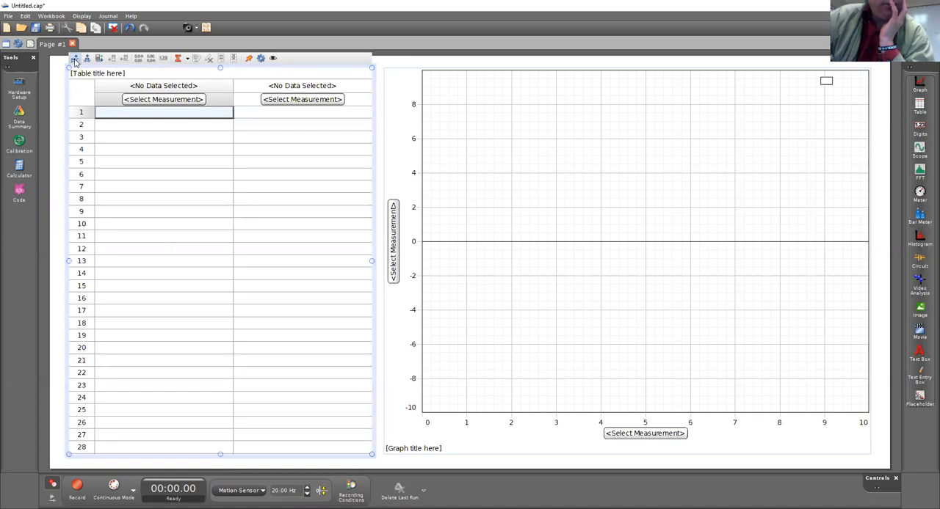
Fill the table columns with Time, Position, Velocity and Acceleration measurements
left_click(73, 59)
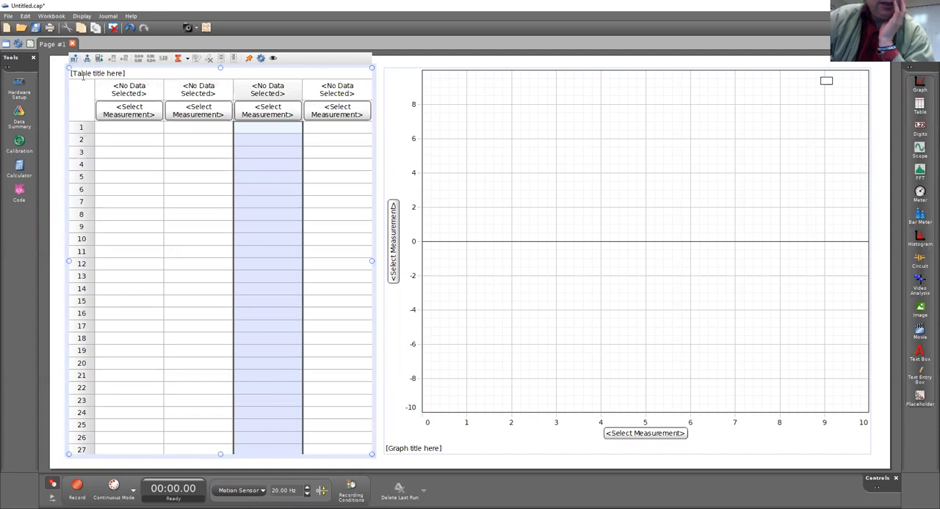
left_click(129, 110)
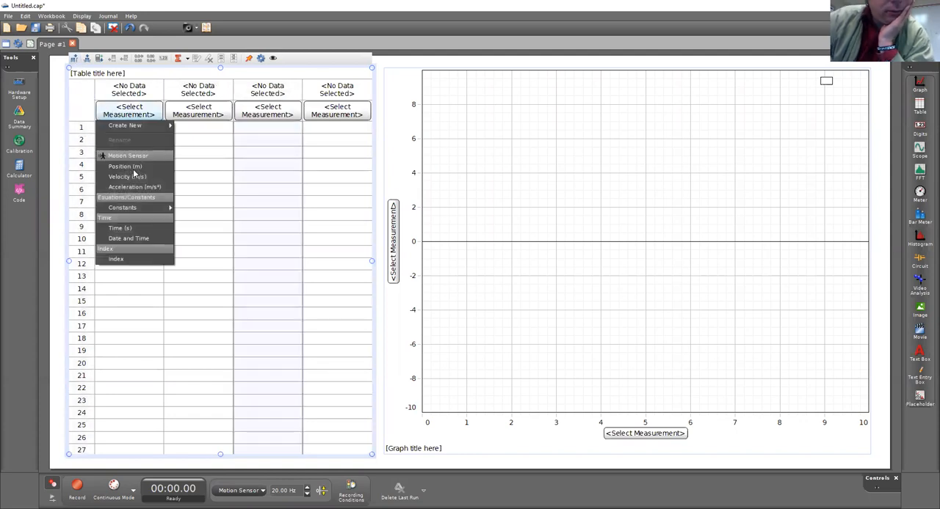
left_click(119, 228)
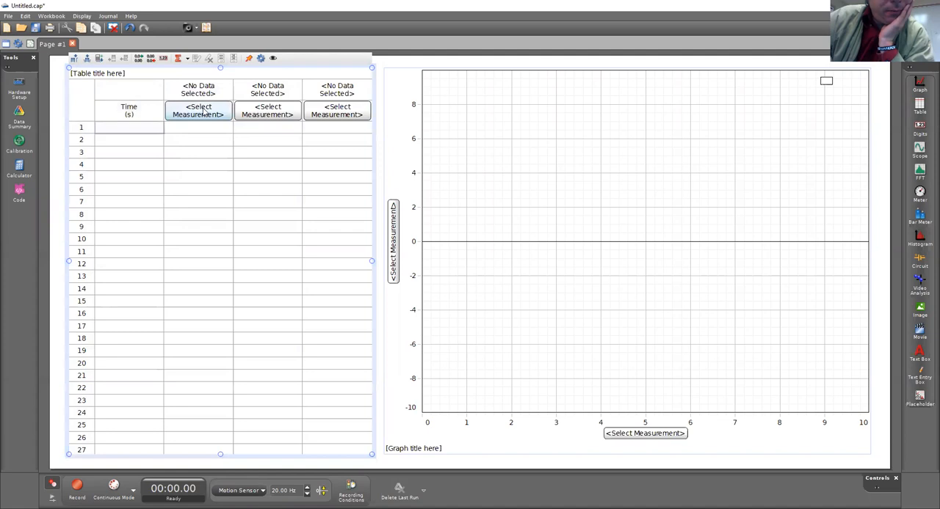
left_click(267, 110)
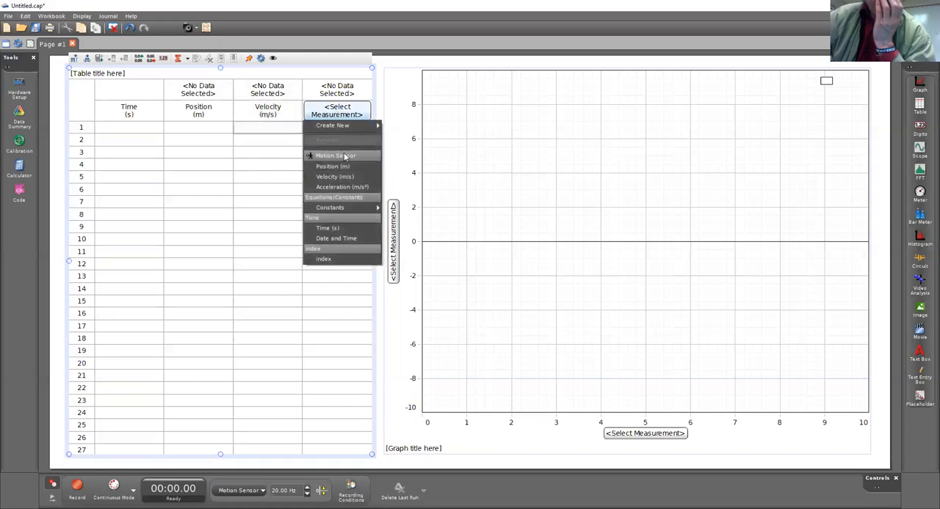
left_click(340, 186)
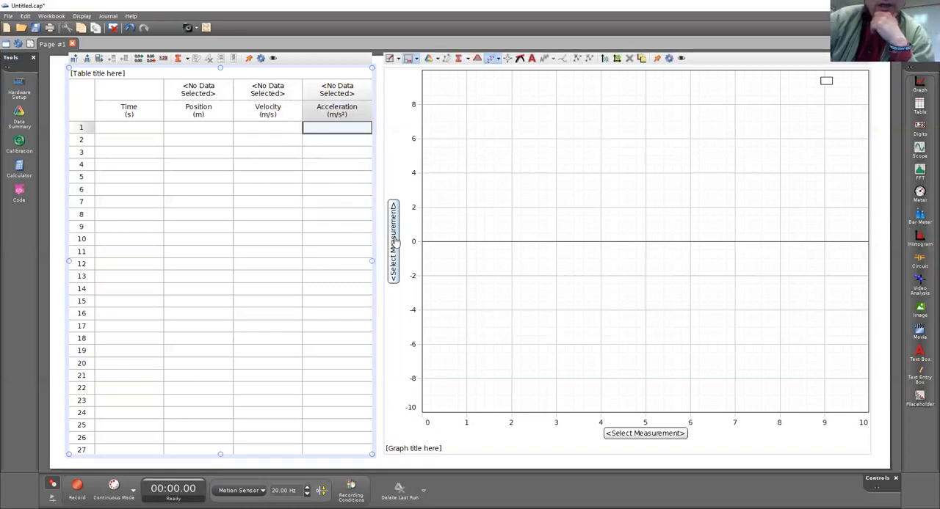
Plot Position on the graph's vertical axis against time
left_click(393, 242)
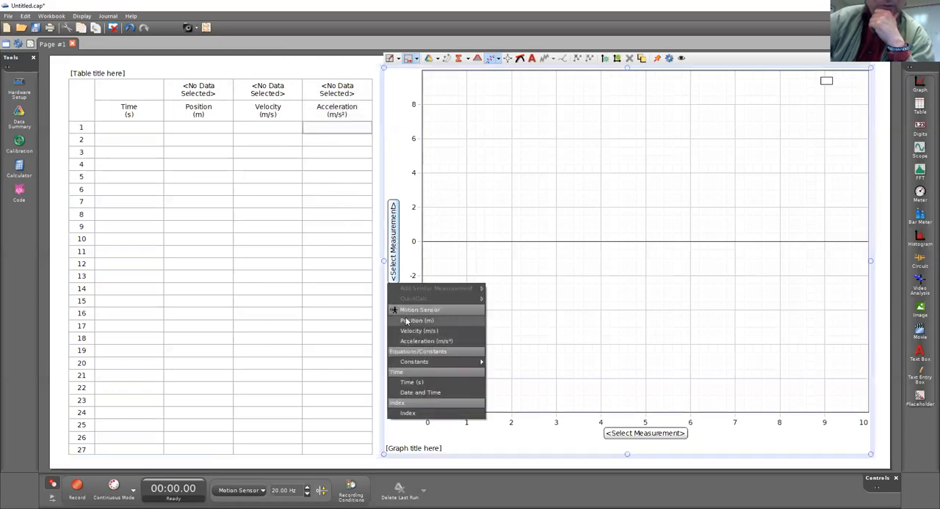
left_click(417, 322)
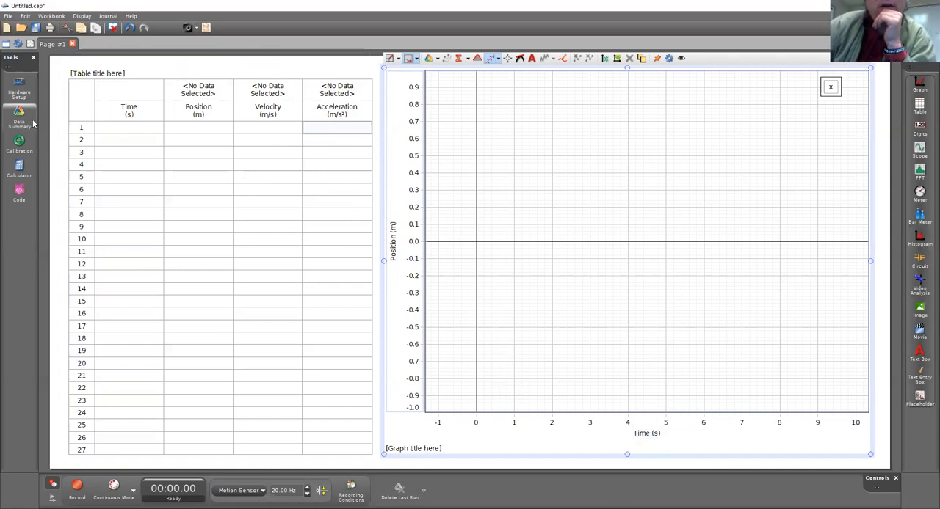
Set a fixed number of decimal places for position and velocity in Data Summary
left_click(18, 117)
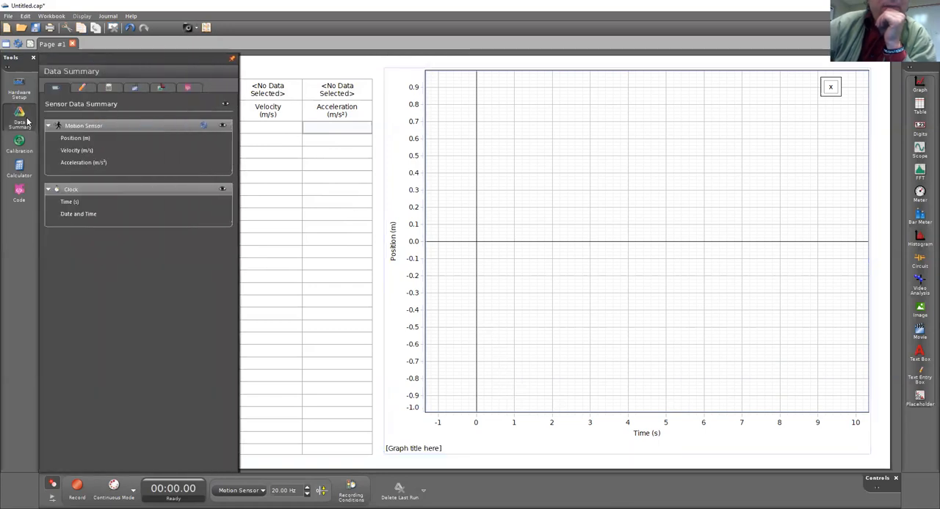
mouse_move(81, 147)
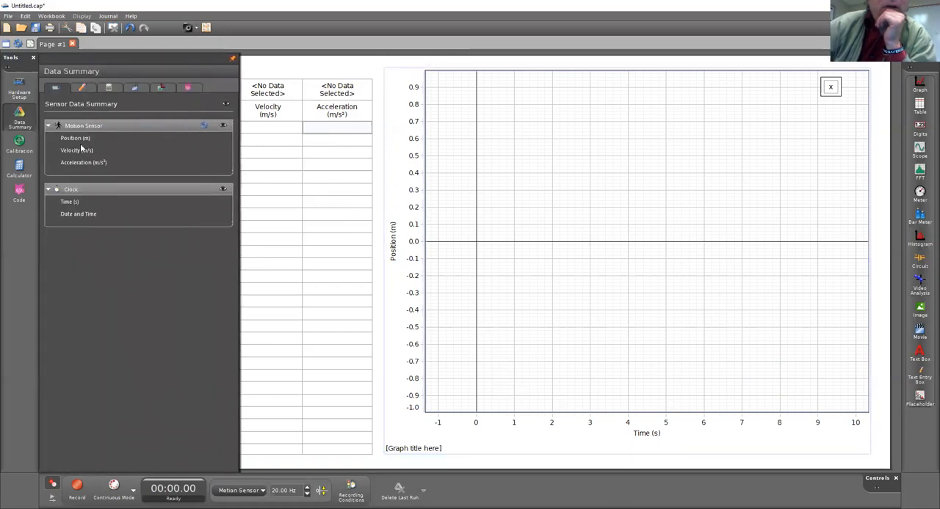
left_click(75, 138)
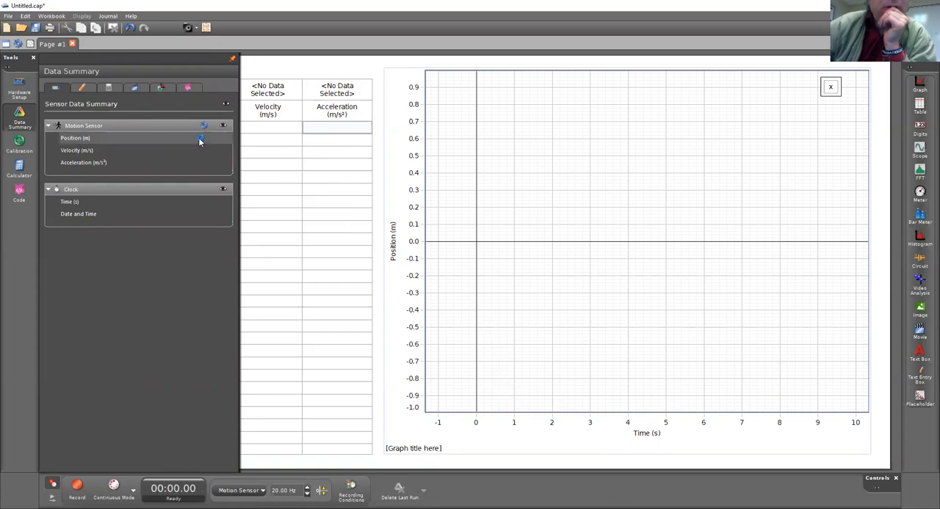
left_click(200, 138)
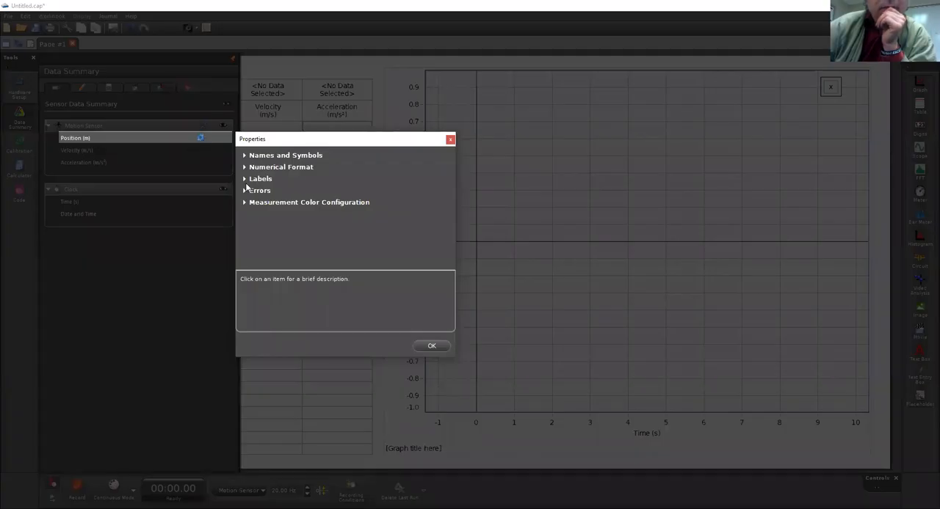
left_click(281, 167)
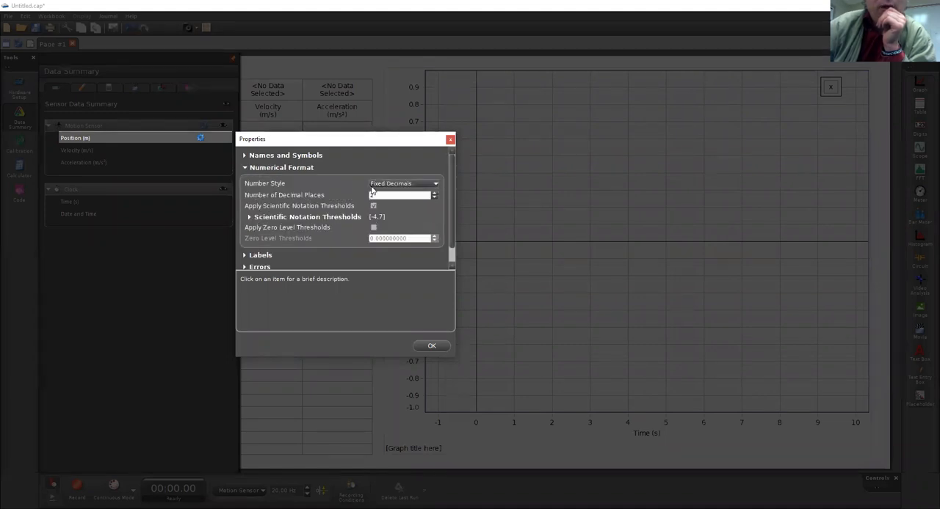
left_click(402, 194)
type("3")
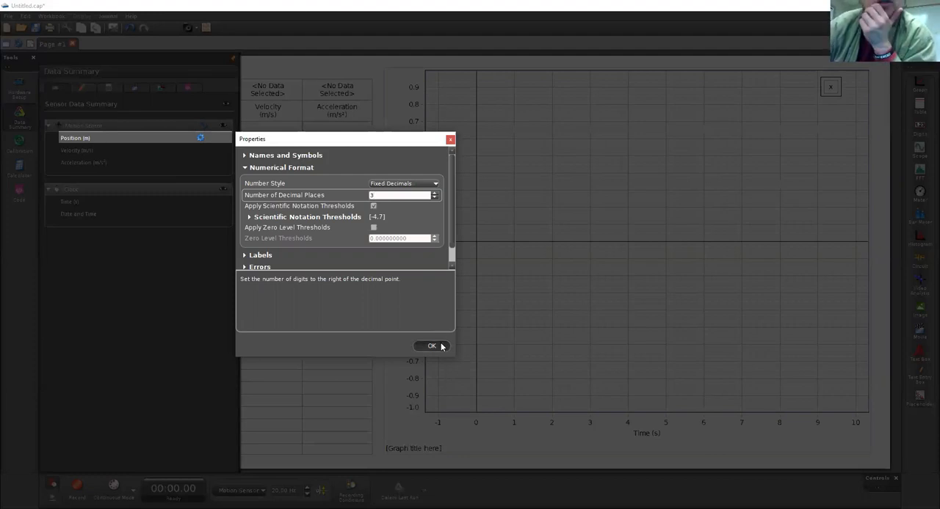
left_click(432, 347)
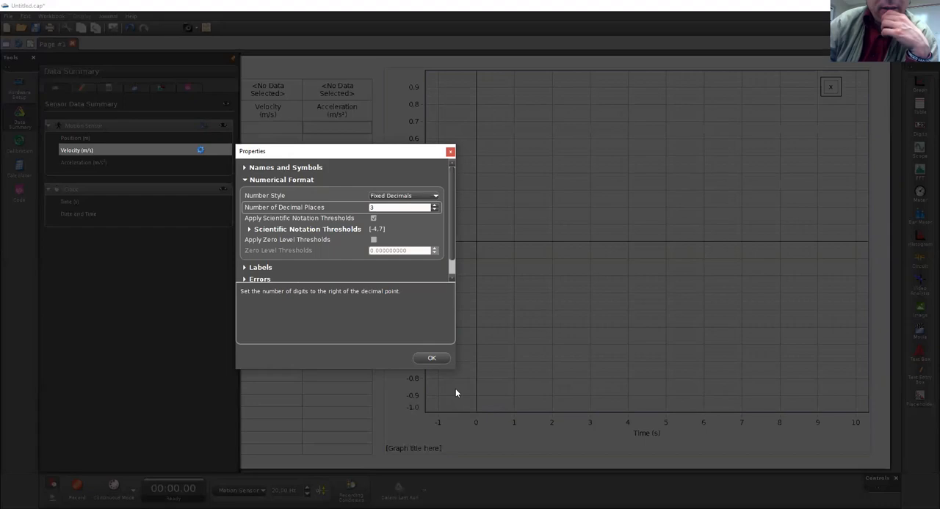
left_click(432, 359)
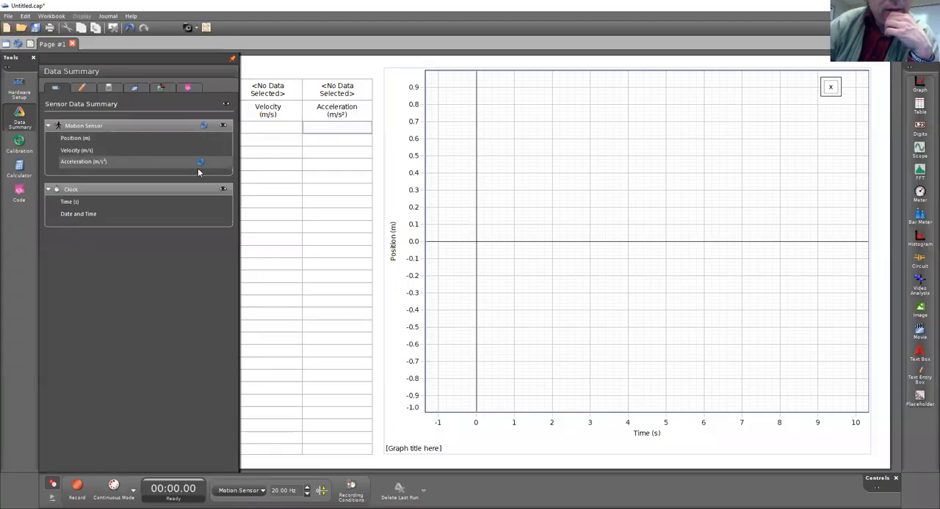
Set a fixed number of decimal places for the acceleration measurement
left_click(200, 162)
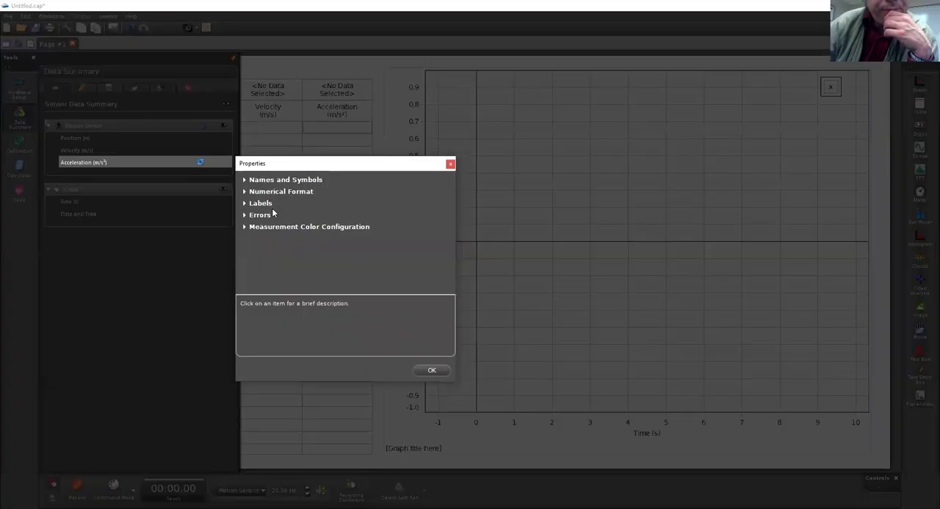
left_click(281, 191)
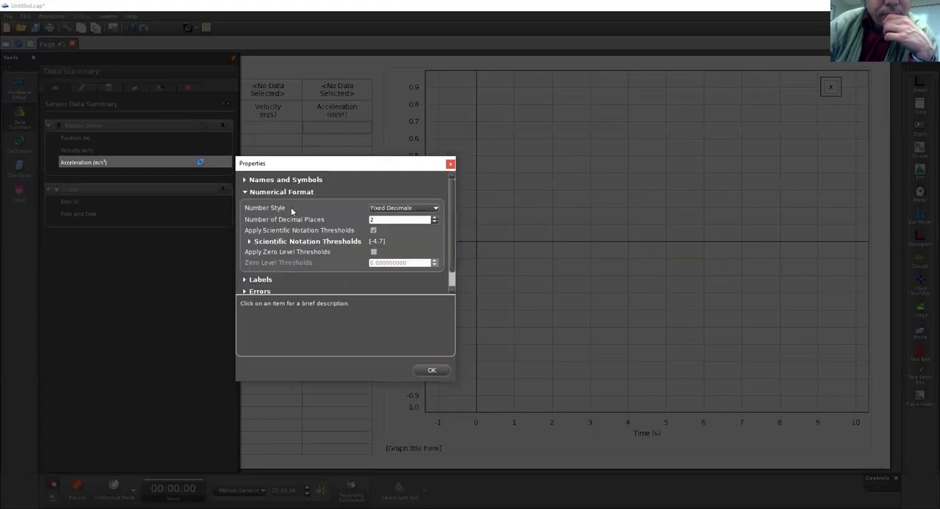
left_click(399, 220)
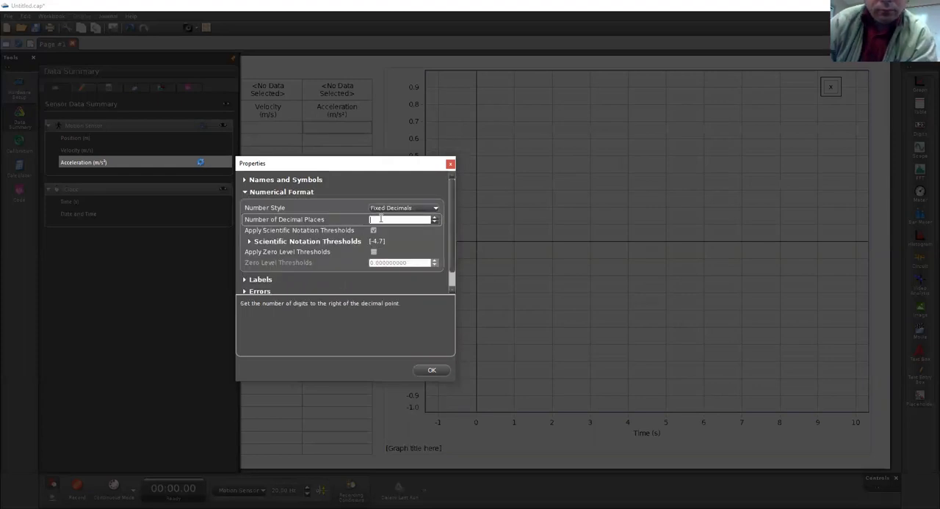
left_click(431, 370)
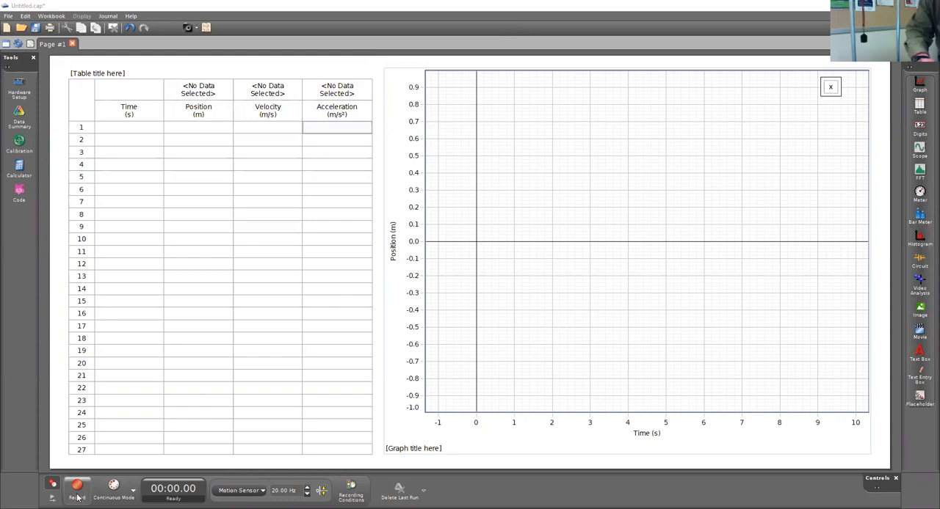
Start recording Run #1 from the motion sensor
left_click(76, 487)
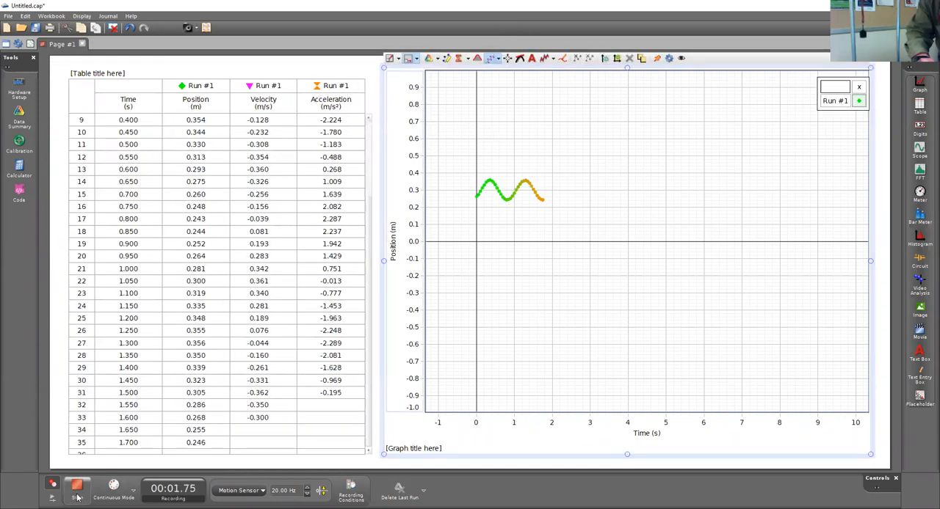